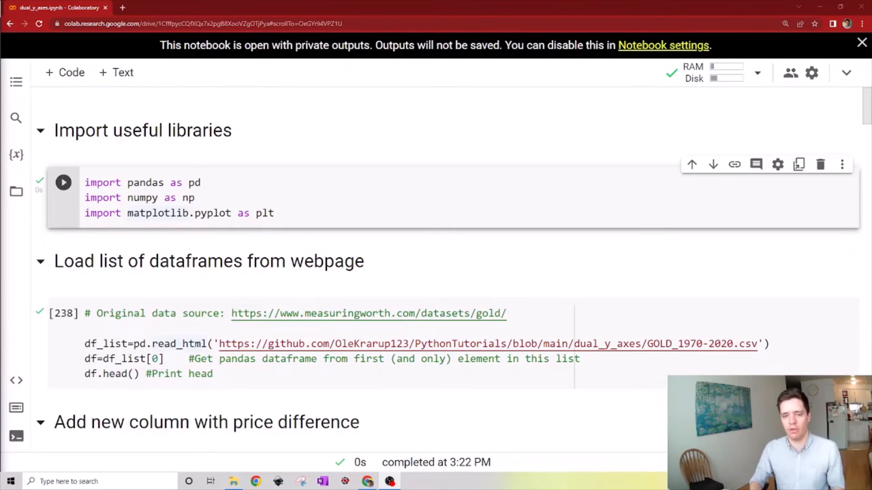
- Re-run the cell importing pandas, NumPy and Matplotlib
click(218, 197)
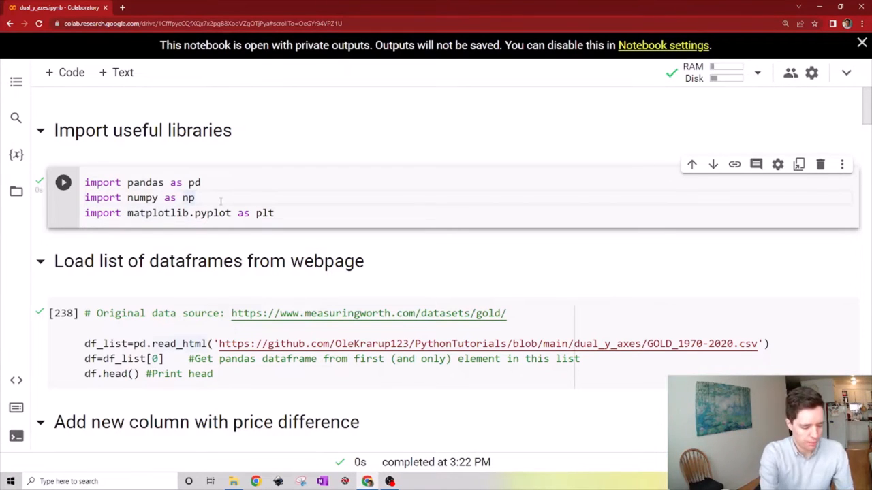
click(209, 261)
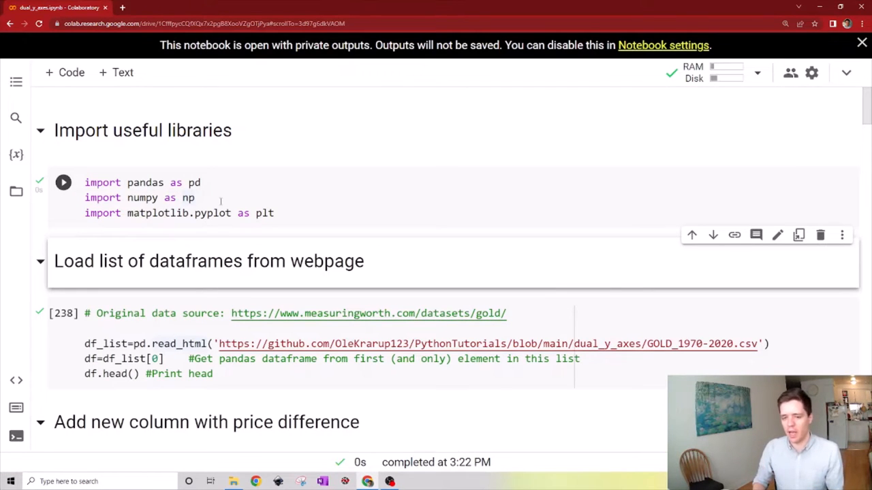
scroll(down, 3)
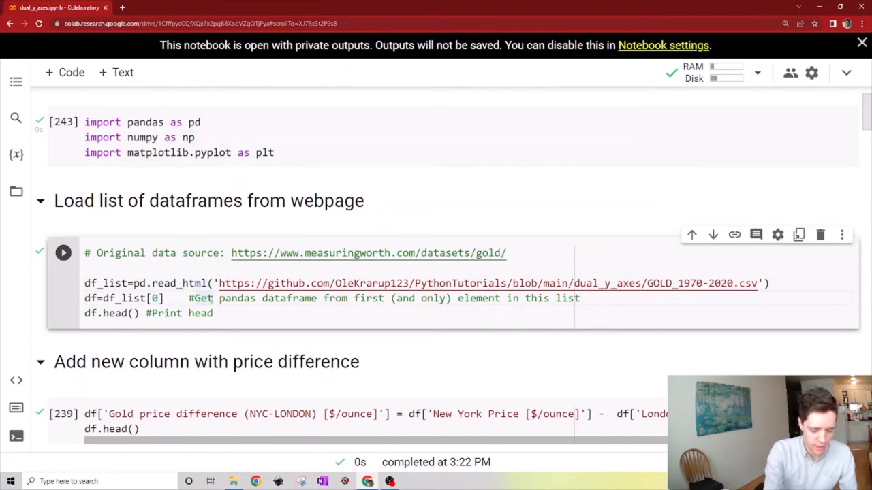
- Load the gold price data and compute the NYC-minus-London price difference column
click(63, 253)
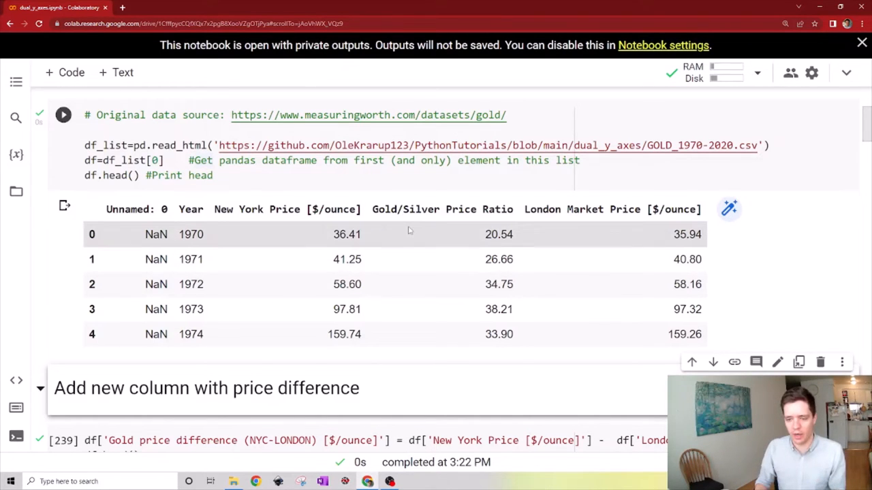
scroll(down, 3)
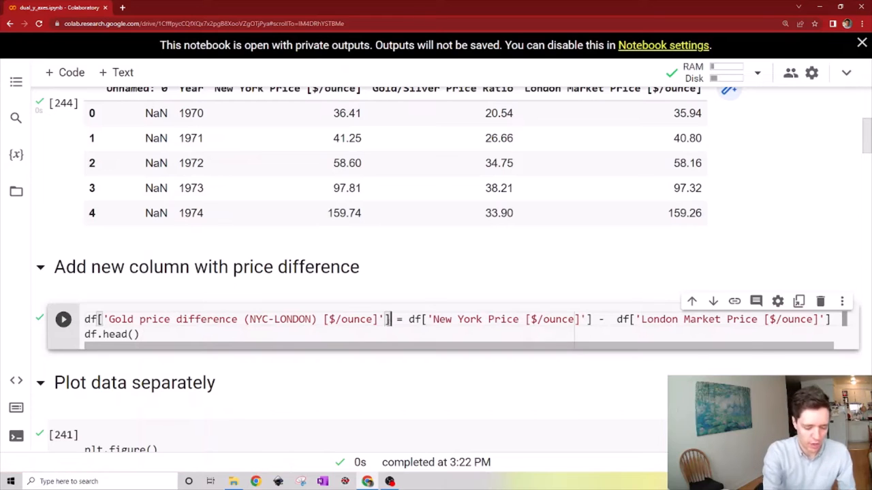
click(63, 318)
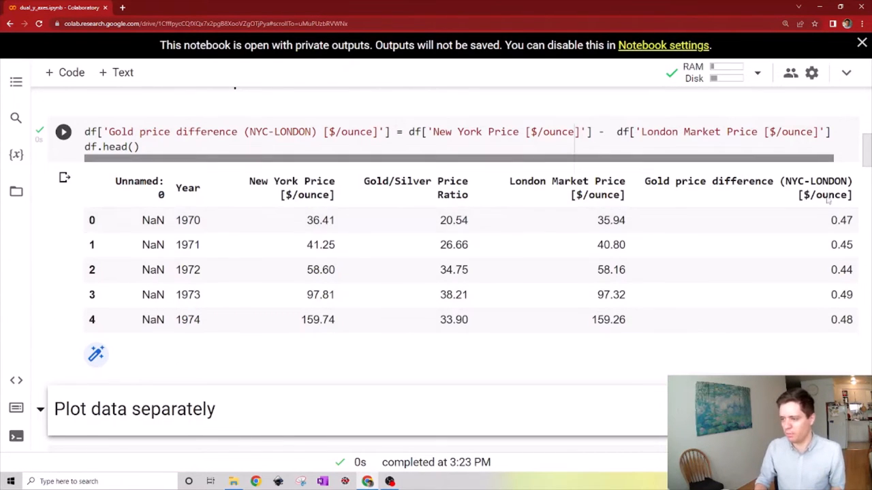
scroll(down, 3)
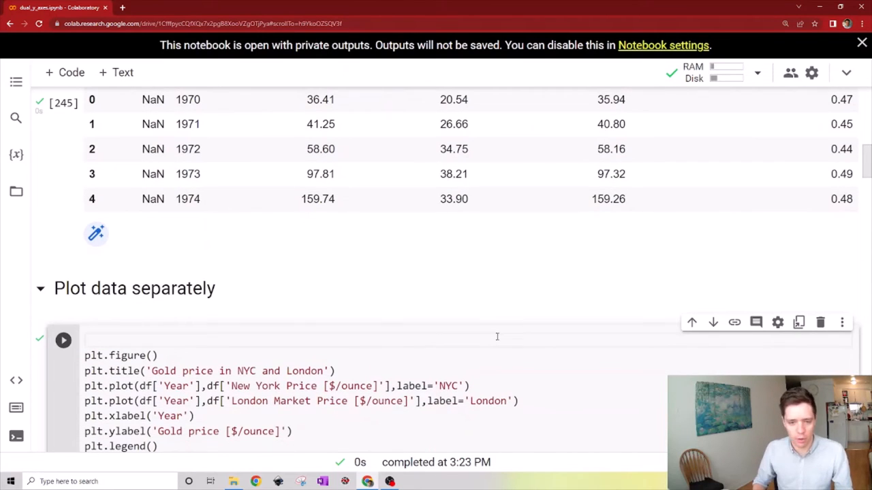
- Scroll through the separate NYC/London price, price difference and gold/silver ratio charts
scroll(down, 3)
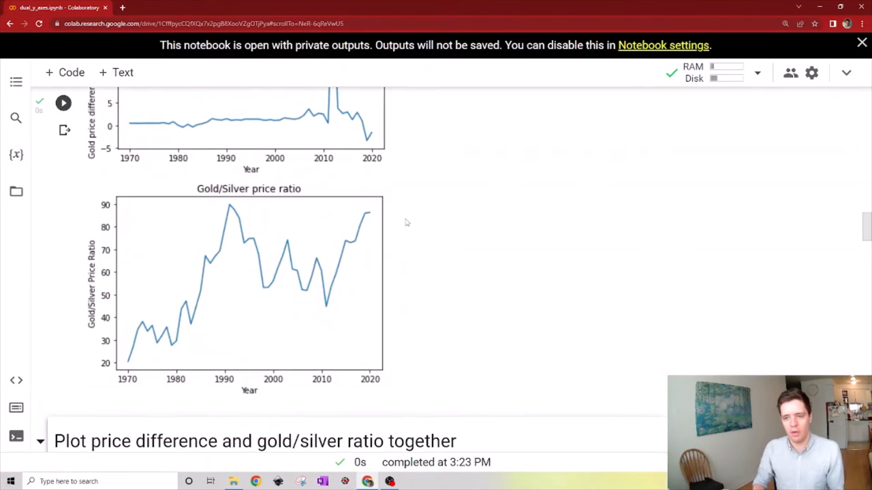
scroll(up, 3)
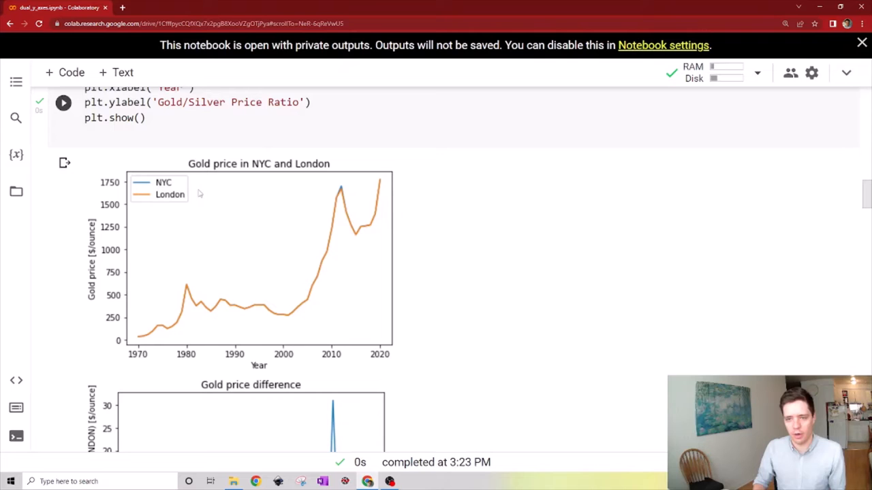
scroll(down, 3)
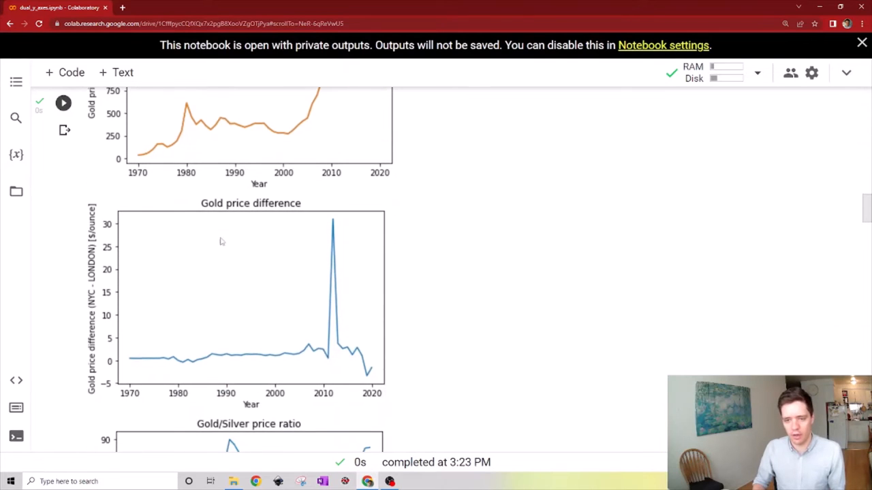
mouse_move(248, 306)
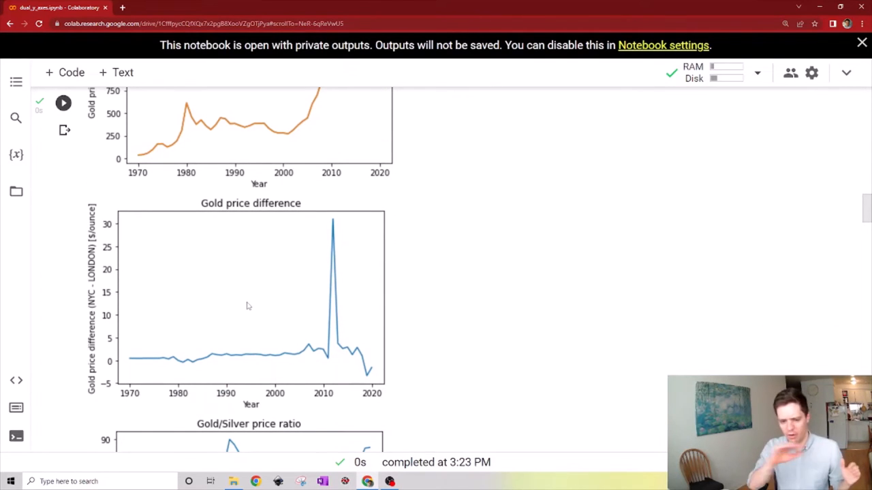
mouse_move(331, 371)
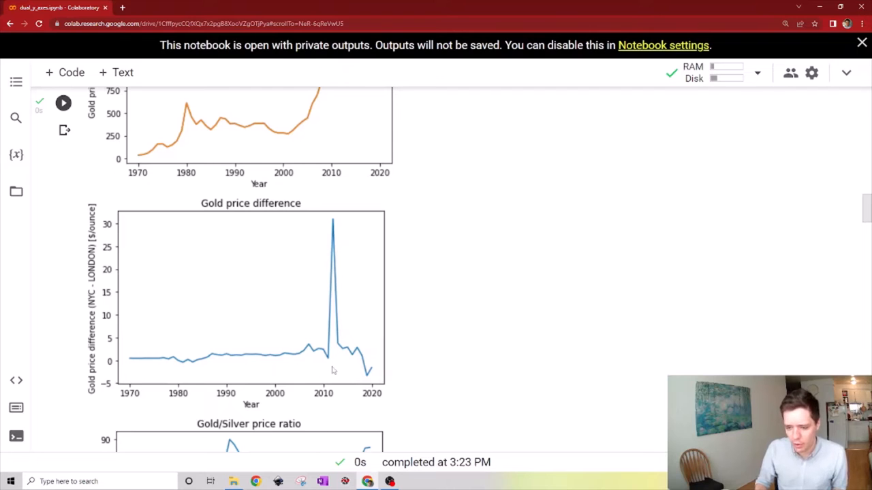
scroll(down, 3)
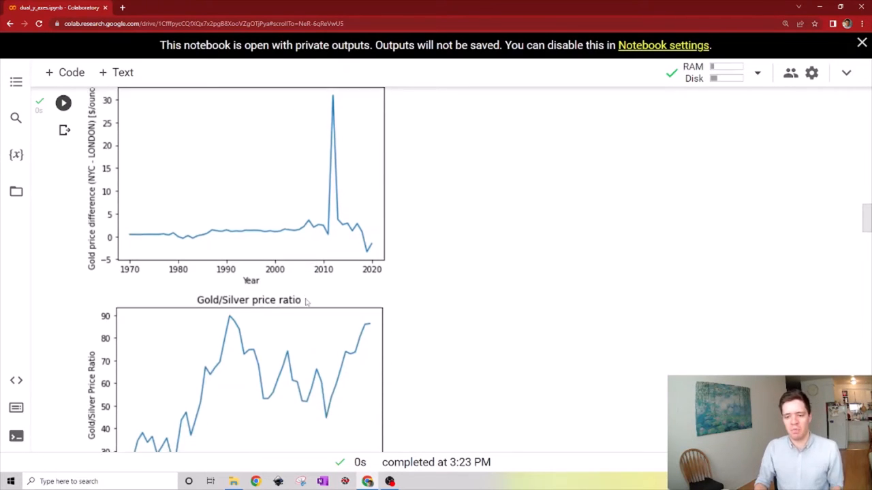
scroll(down, 3)
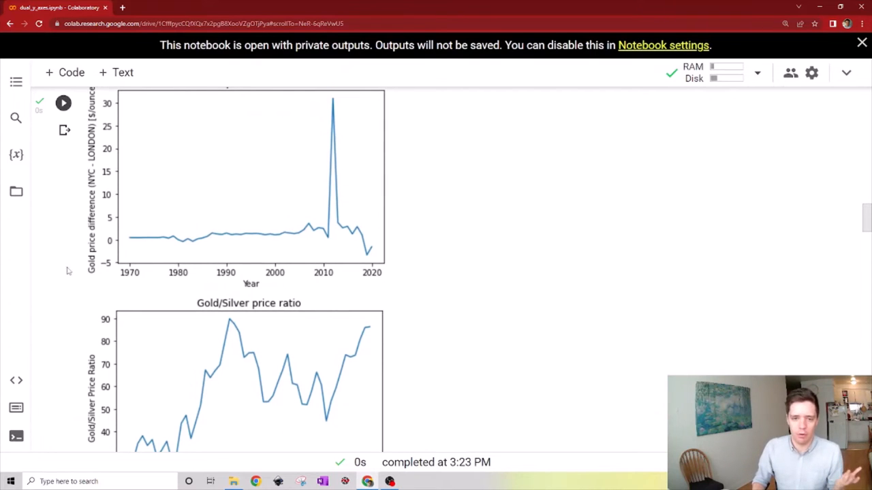
scroll(down, 3)
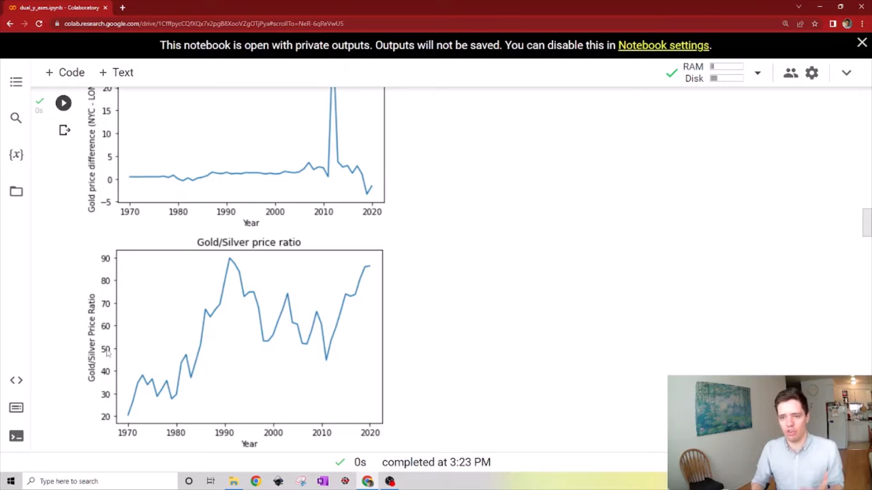
mouse_move(257, 351)
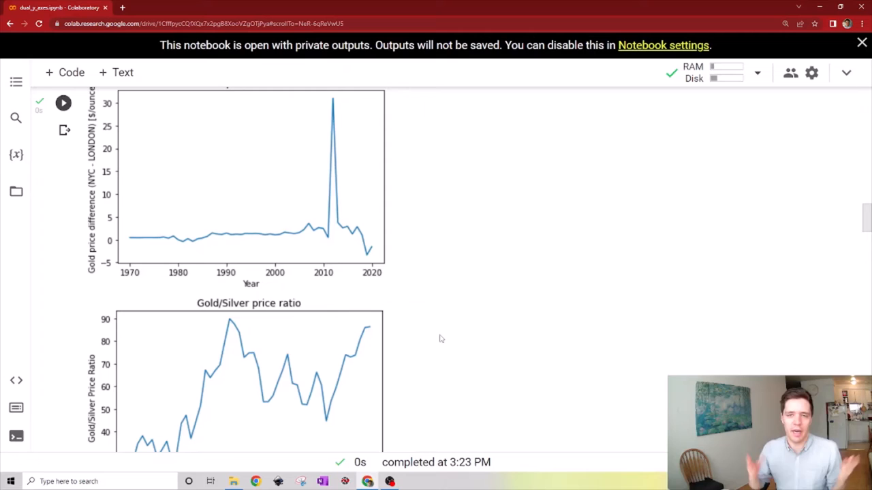
scroll(down, 3)
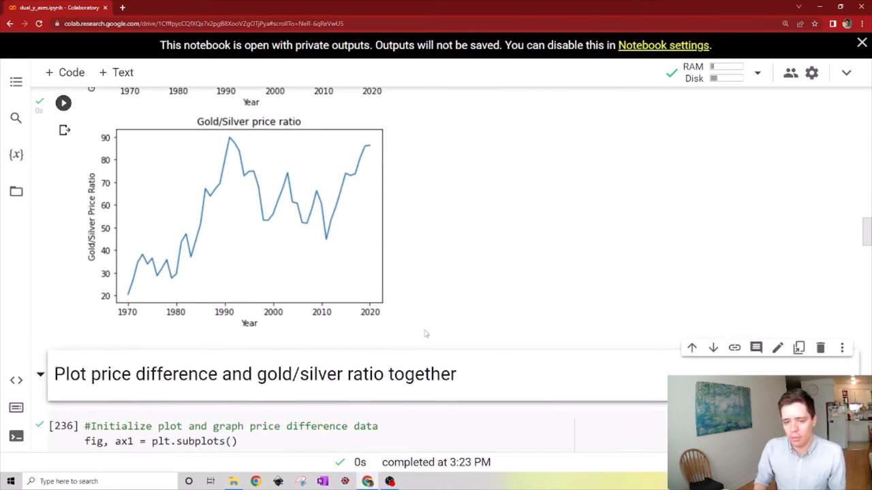
mouse_move(423, 330)
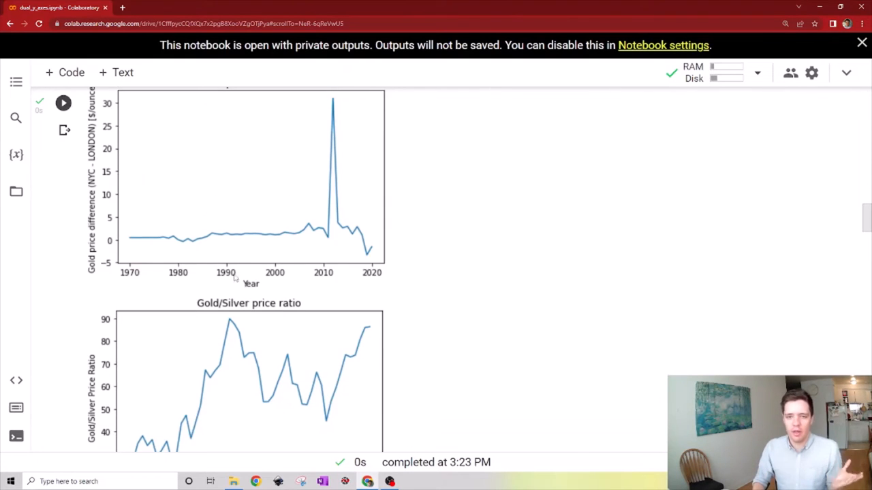
scroll(down, 3)
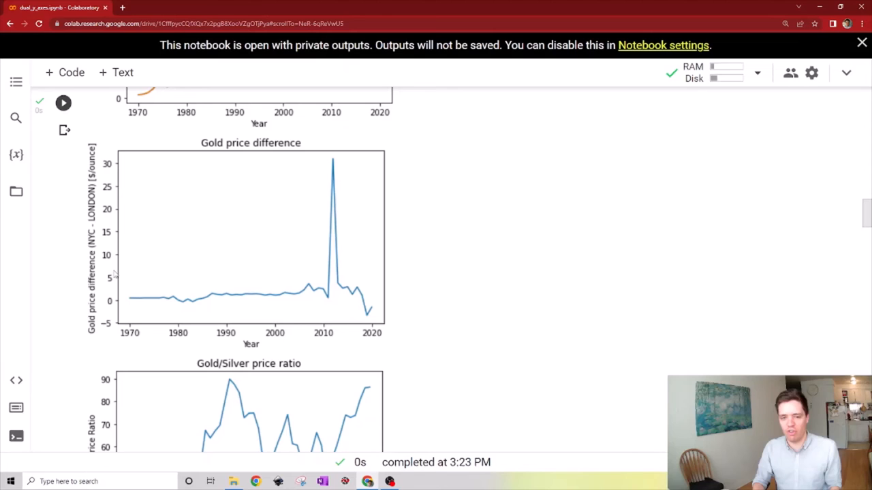
mouse_move(118, 248)
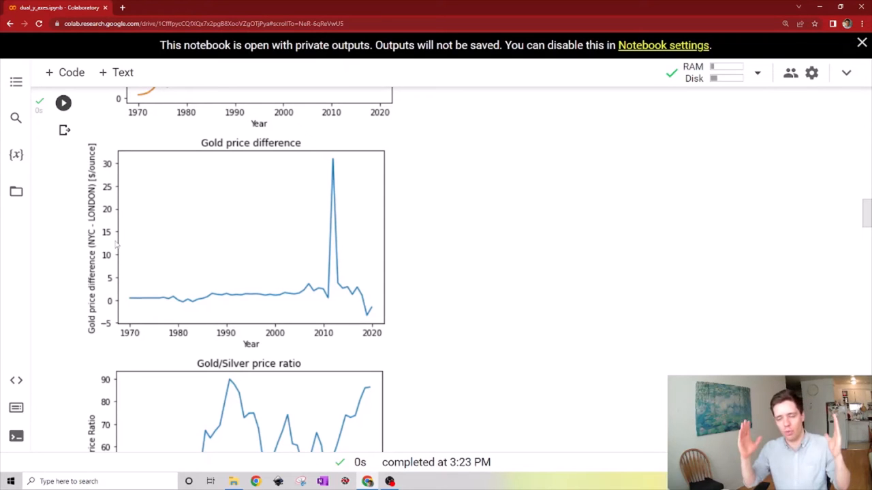
scroll(down, 3)
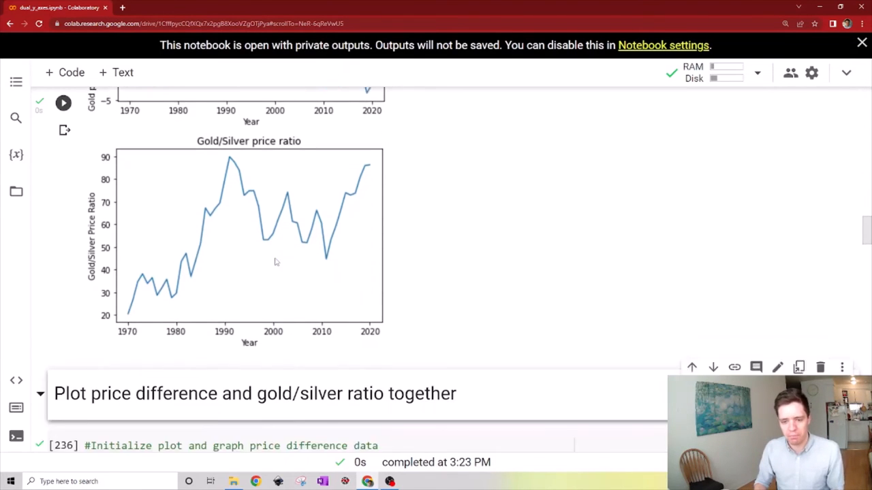
scroll(down, 3)
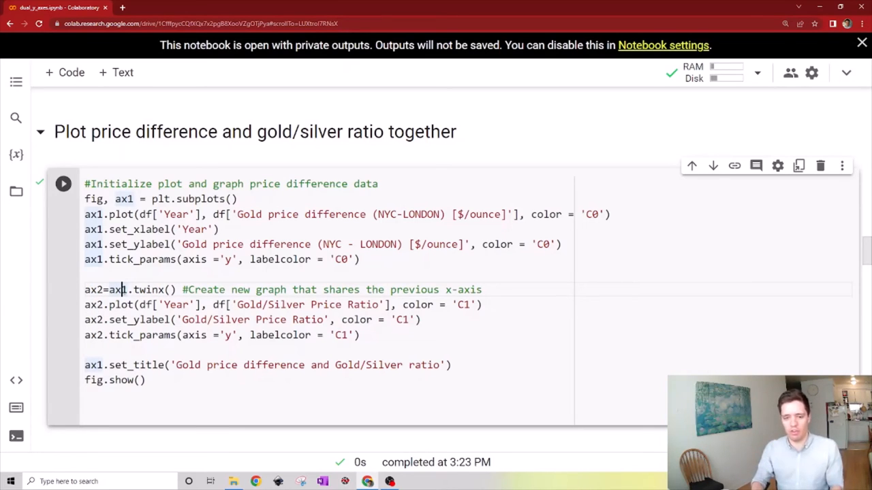
double_click(94, 305)
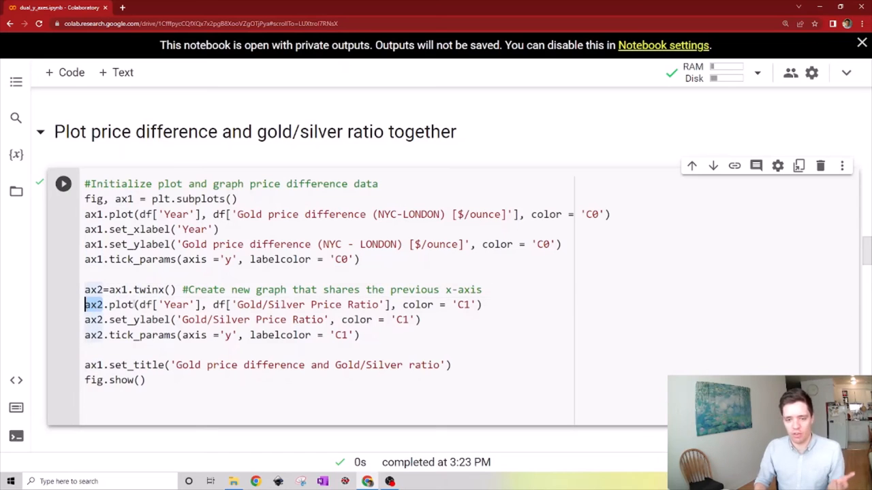
triple_click(266, 305)
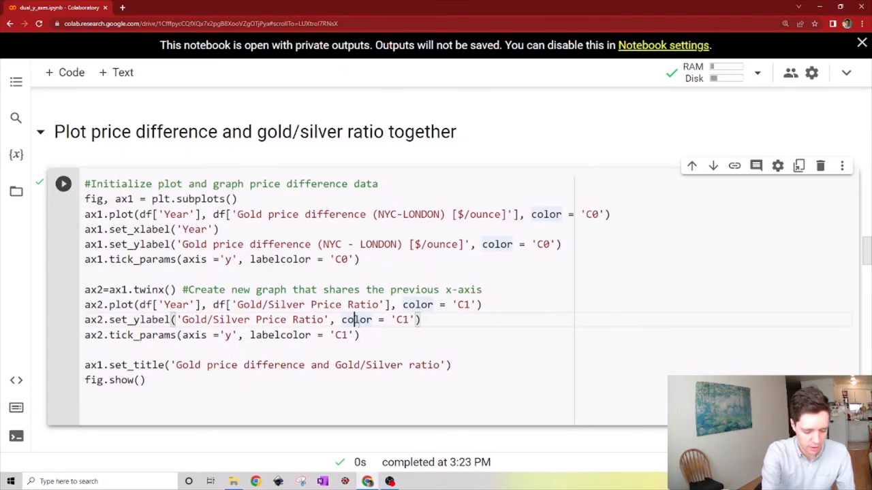
click(63, 183)
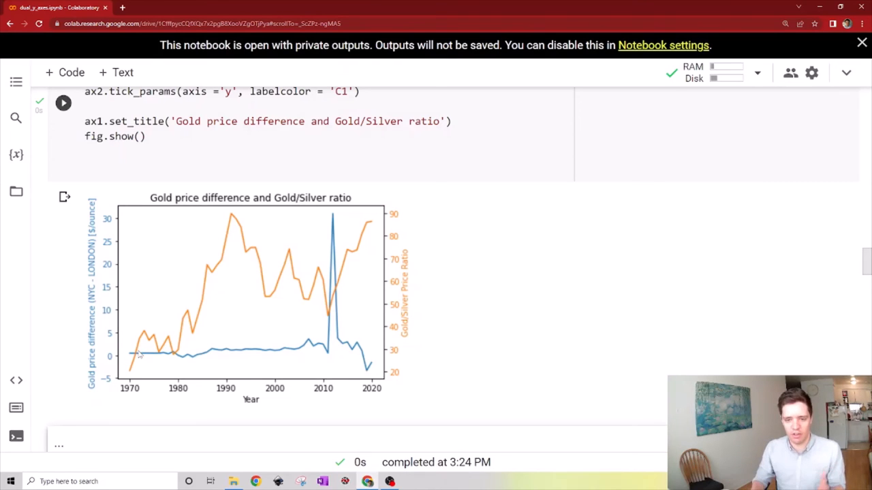
mouse_move(102, 244)
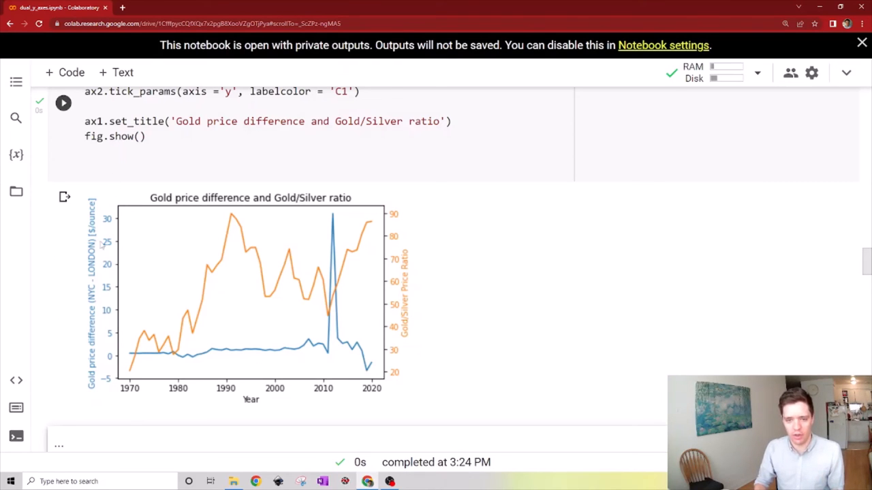
mouse_move(214, 323)
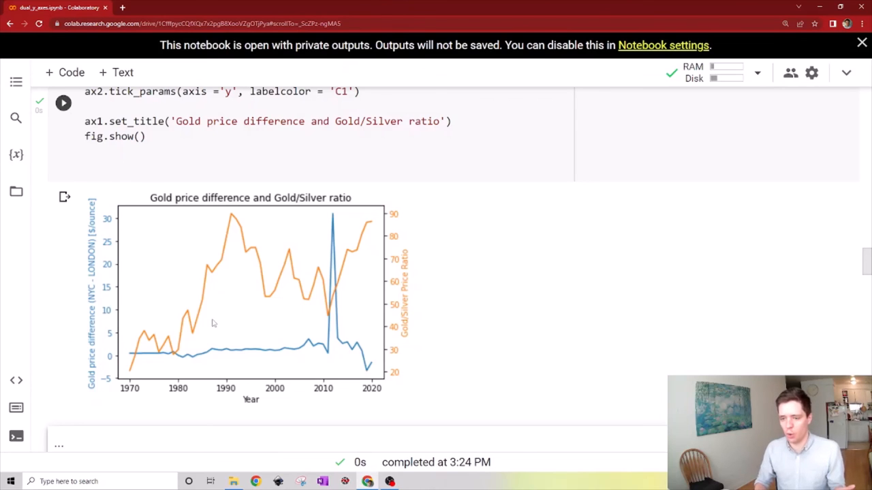
mouse_move(411, 325)
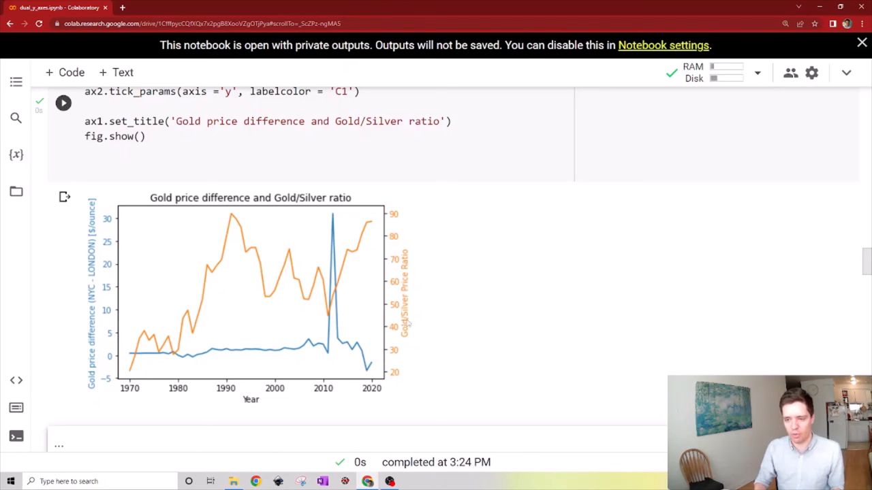